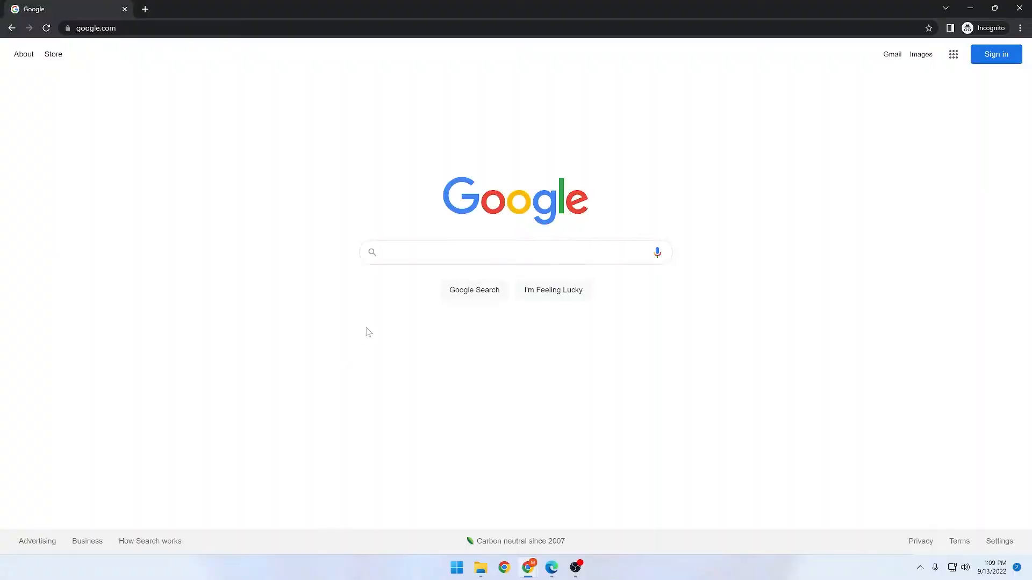
Search Google for "veloren".
type("ve")
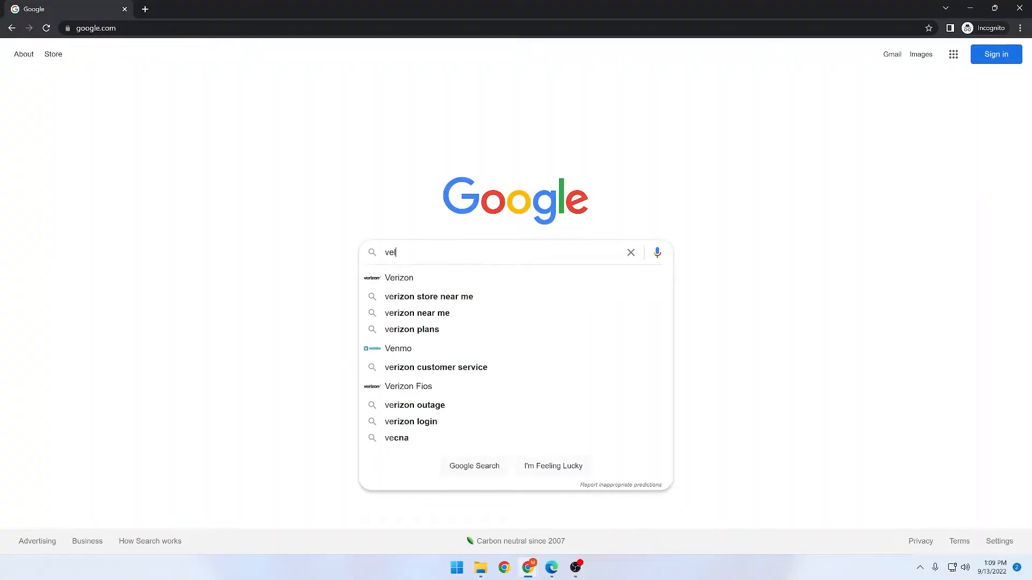
type("veloren")
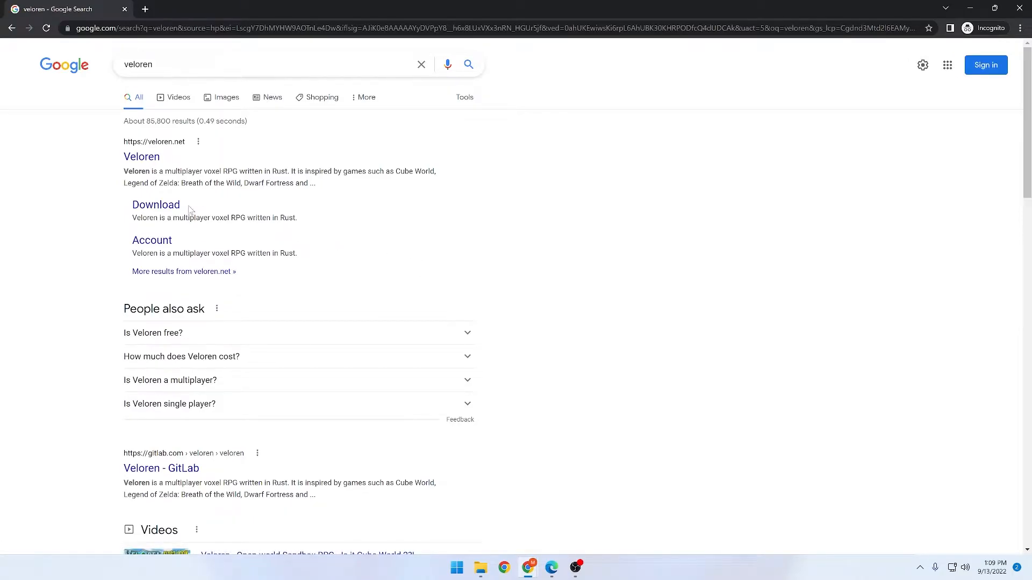
From the veloren.net Download page, download airshipper-windows.msi.
left_click(156, 205)
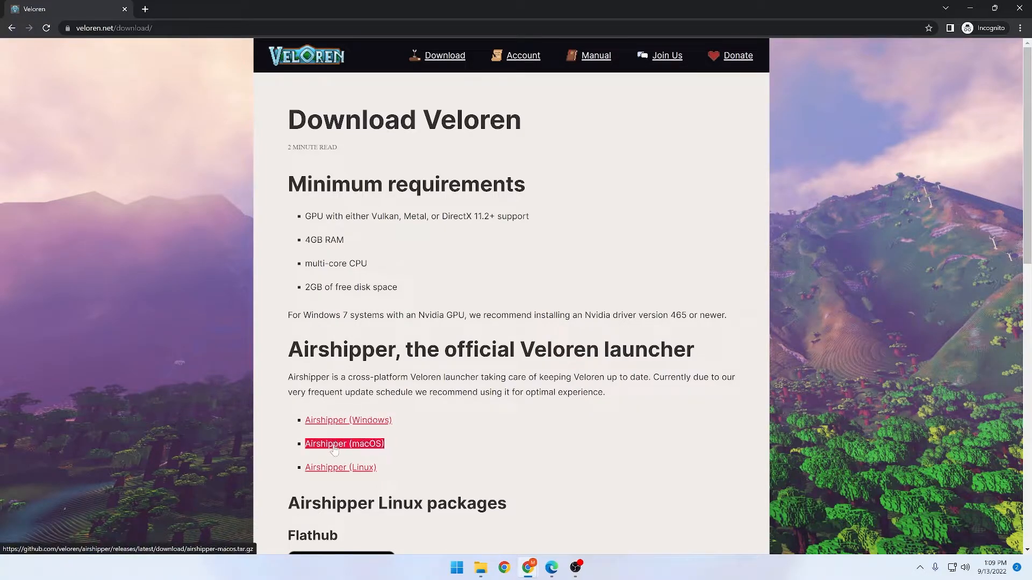
left_click(348, 420)
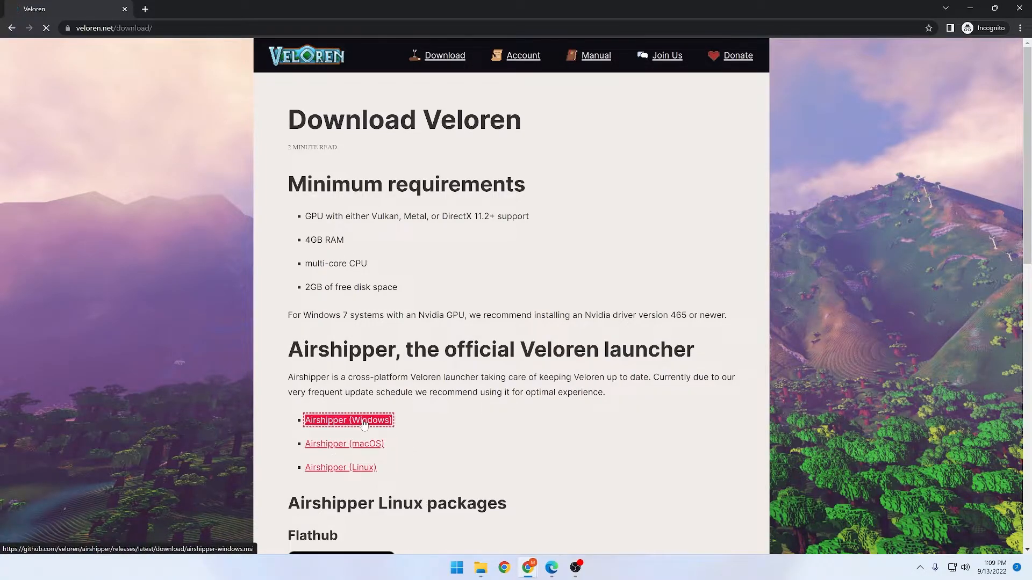
left_click(348, 420)
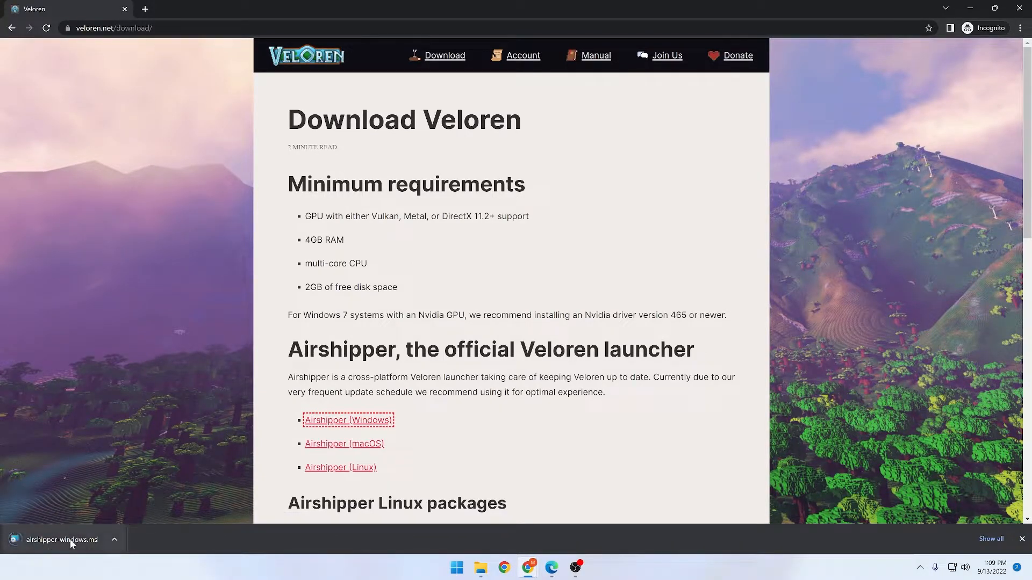
Run airshipper-windows.msi despite the SmartScreen warning and finish setup with Airshipper launching.
left_click(61, 540)
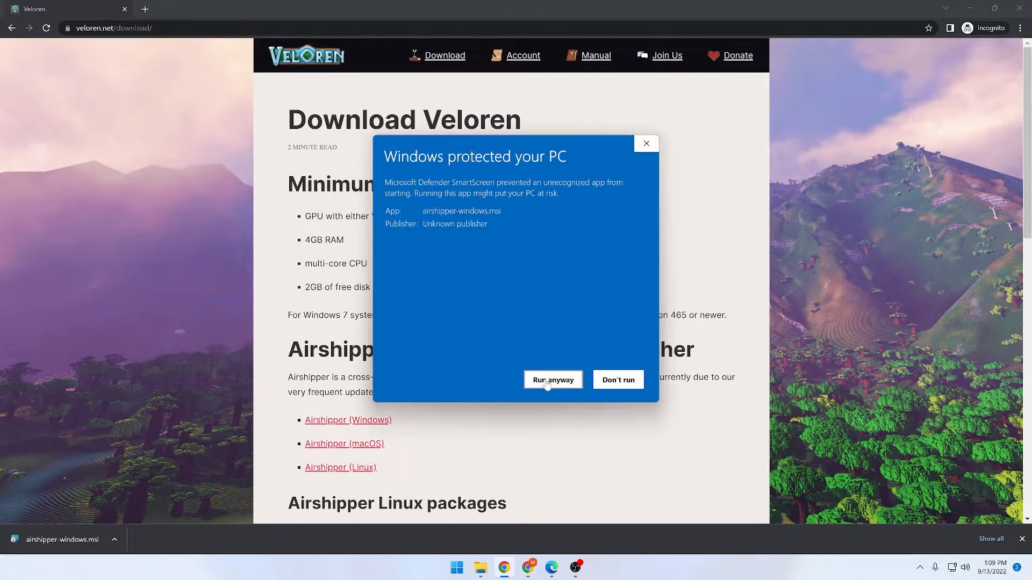
left_click(553, 380)
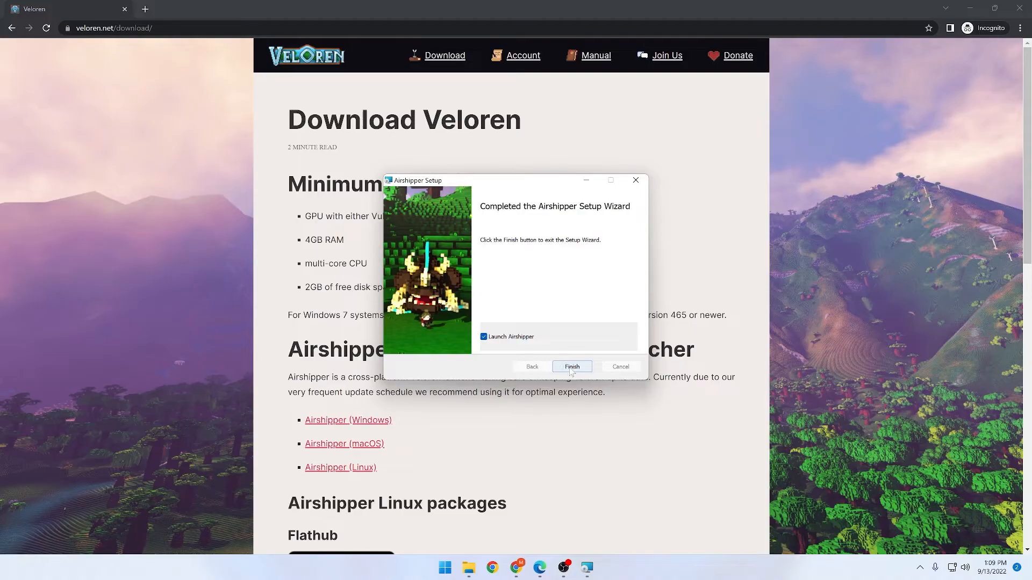
left_click(572, 367)
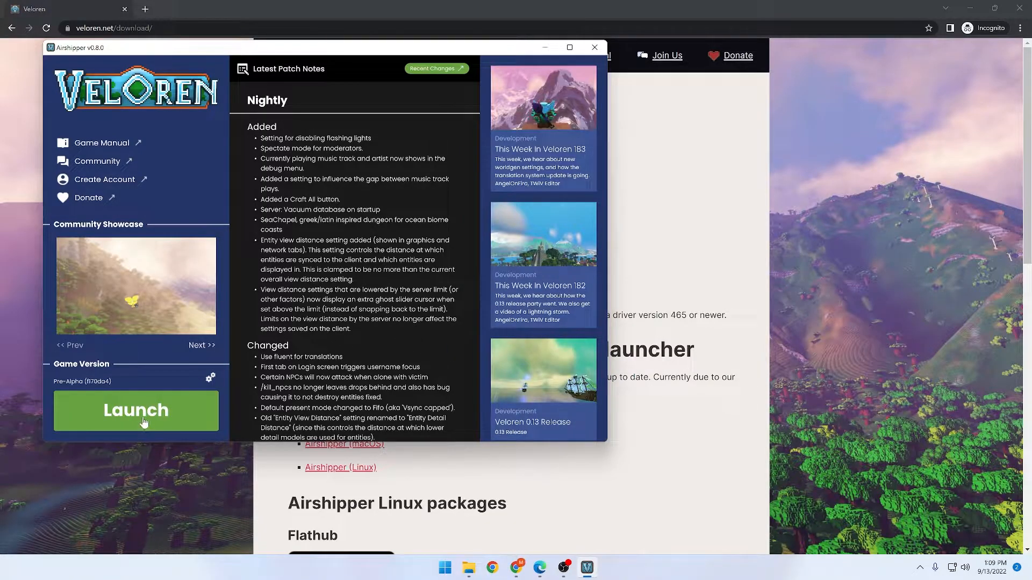
mouse_move(150, 417)
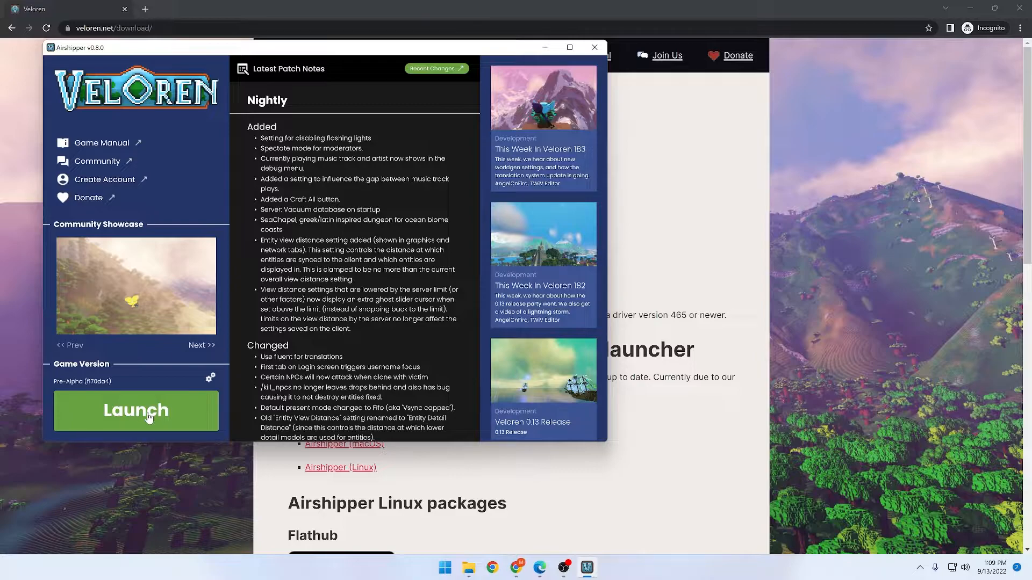
Launch Veloren from Airshipper to reach its login screen.
left_click(136, 411)
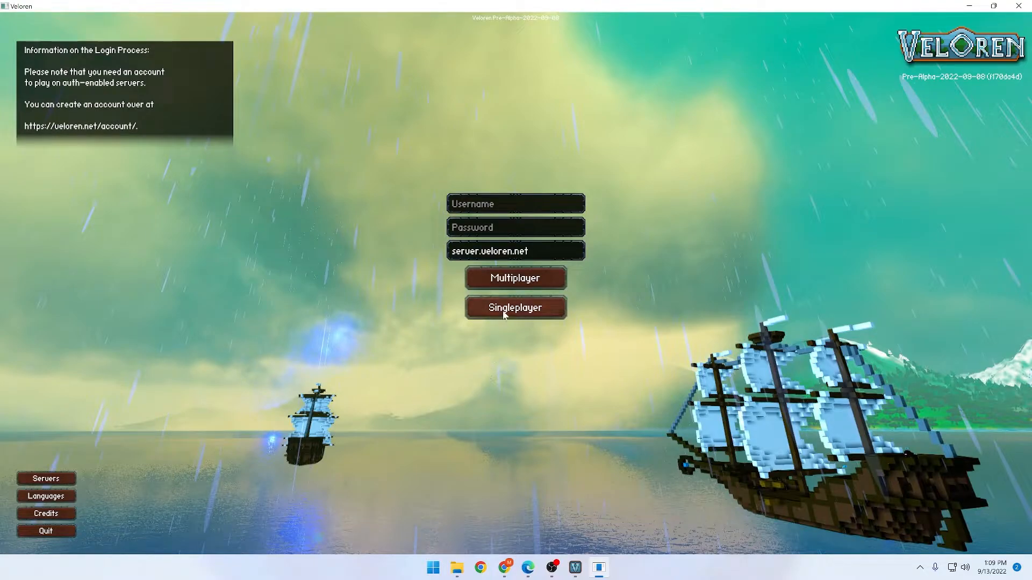
Leave the Veloren login screen and bring the browser's download page forward.
left_click(515, 204)
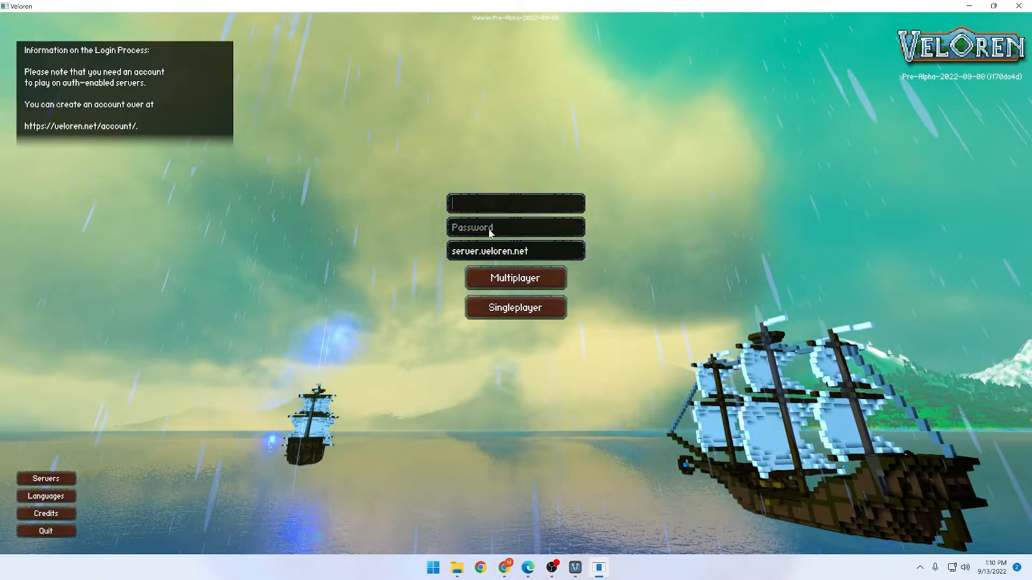
left_click(515, 228)
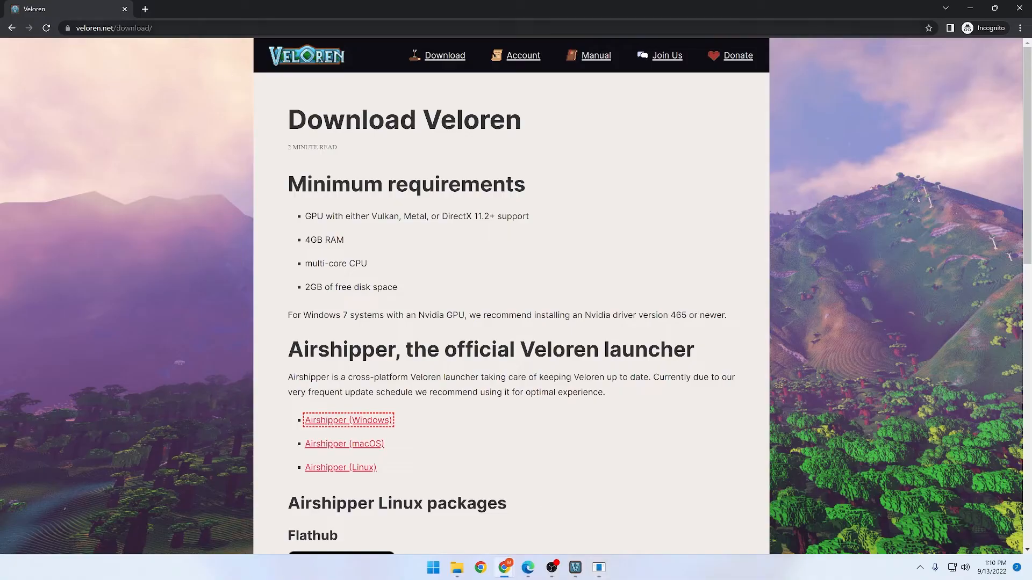
Bring the Veloren game window back to its login screen.
left_click(523, 56)
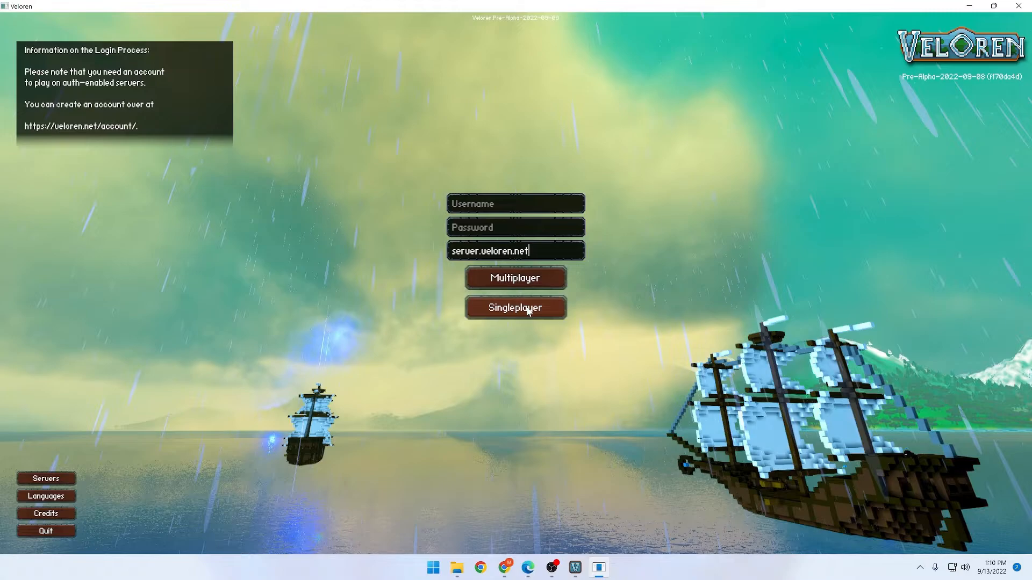
Choose Singleplayer to open character creation.
left_click(516, 307)
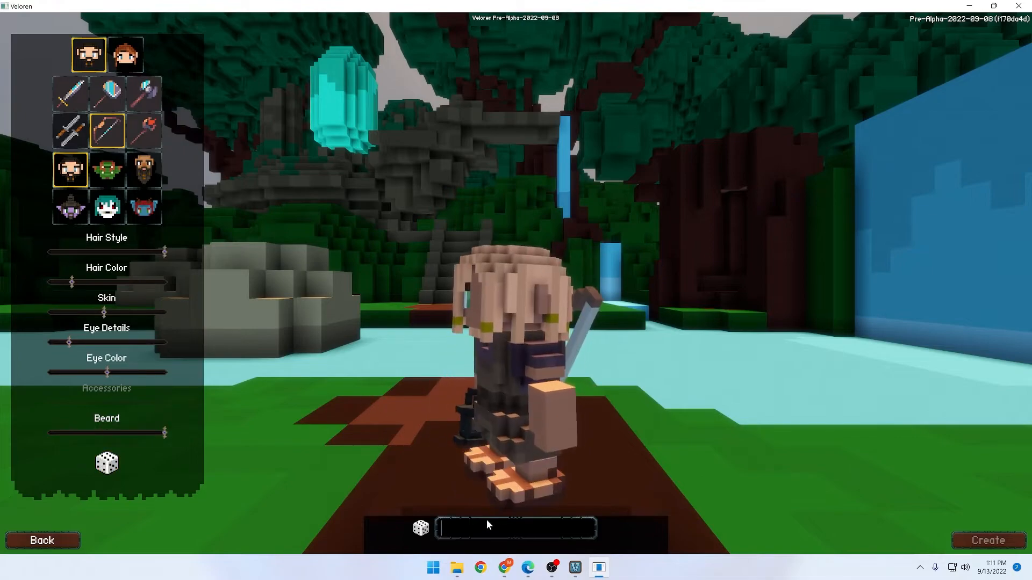
Create a character named 'Professor Kealy' and enter the world at Gwiring.
type("Professor Kealy")
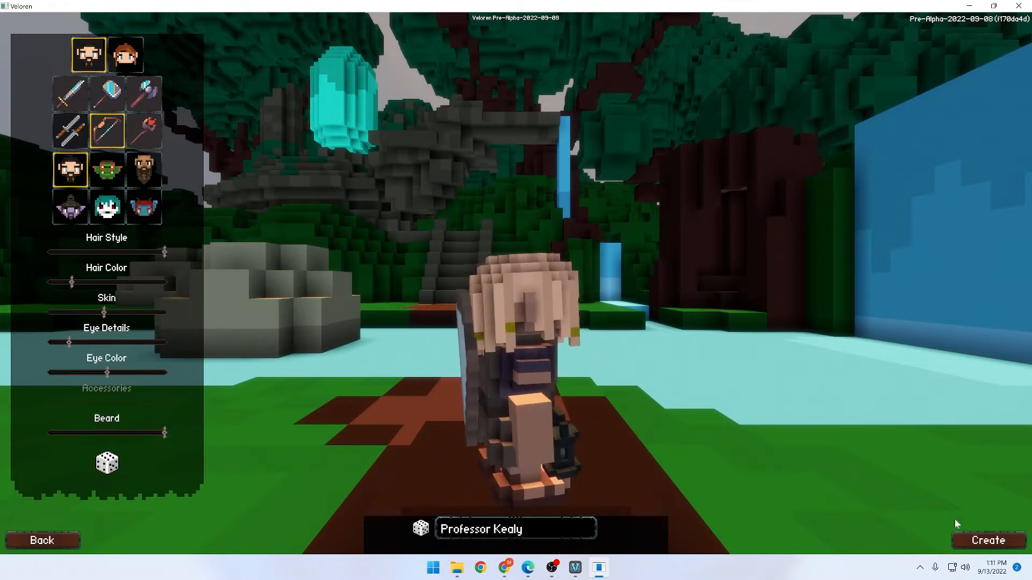
left_click(988, 541)
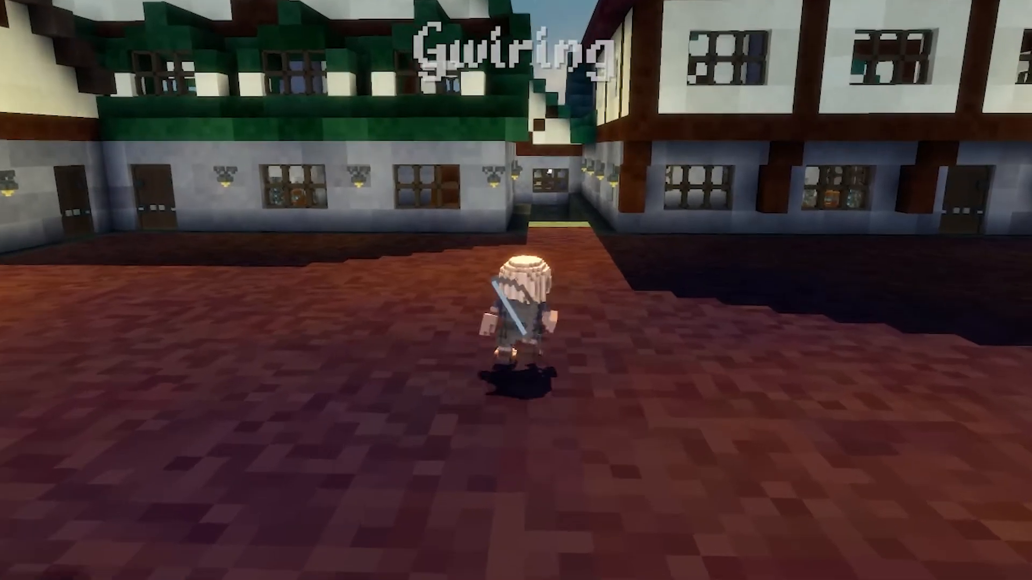